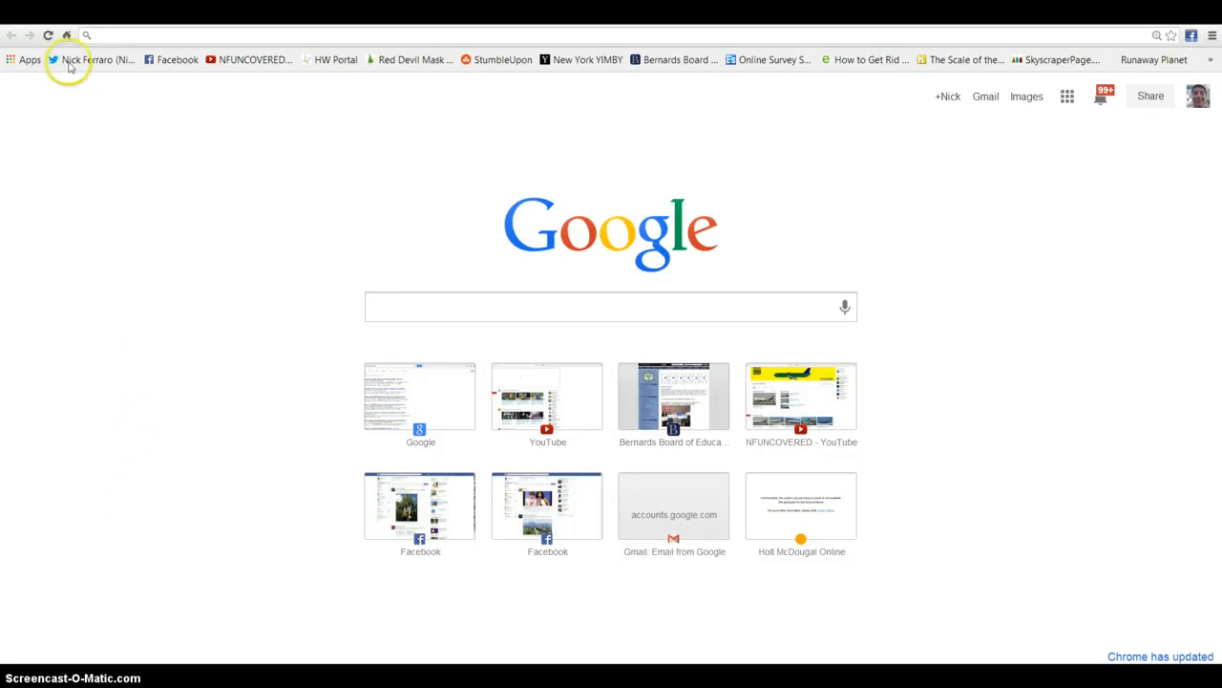
mouse_move(65, 34)
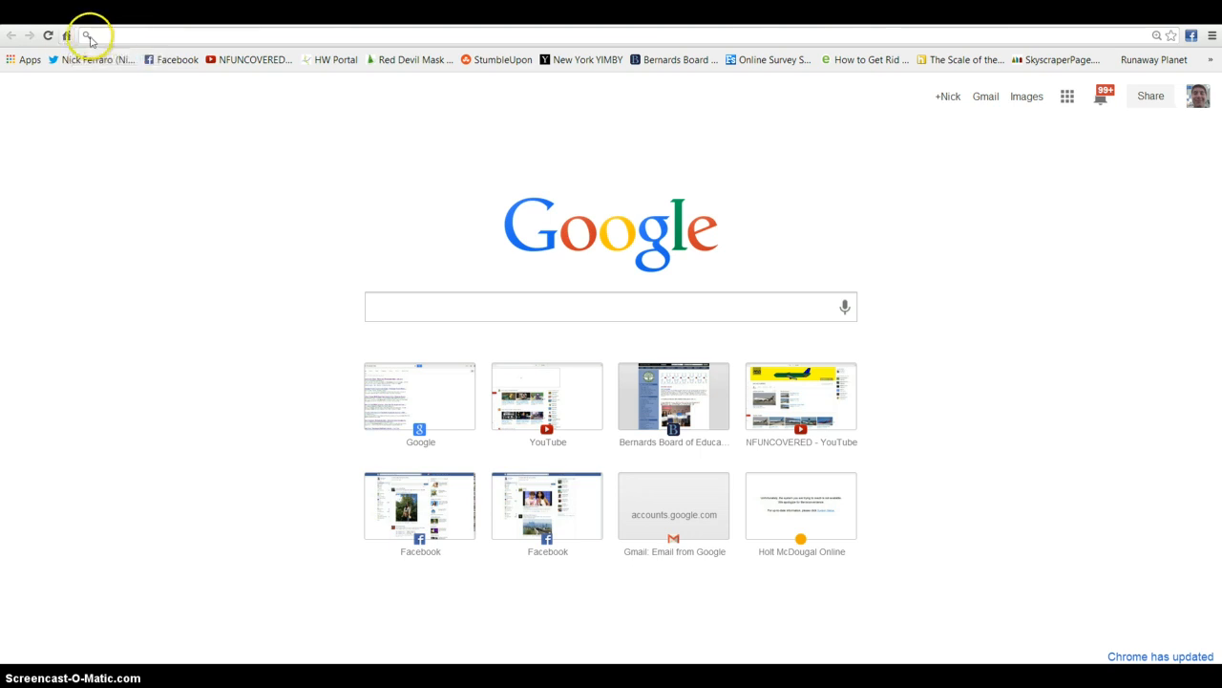
mouse_move(67, 35)
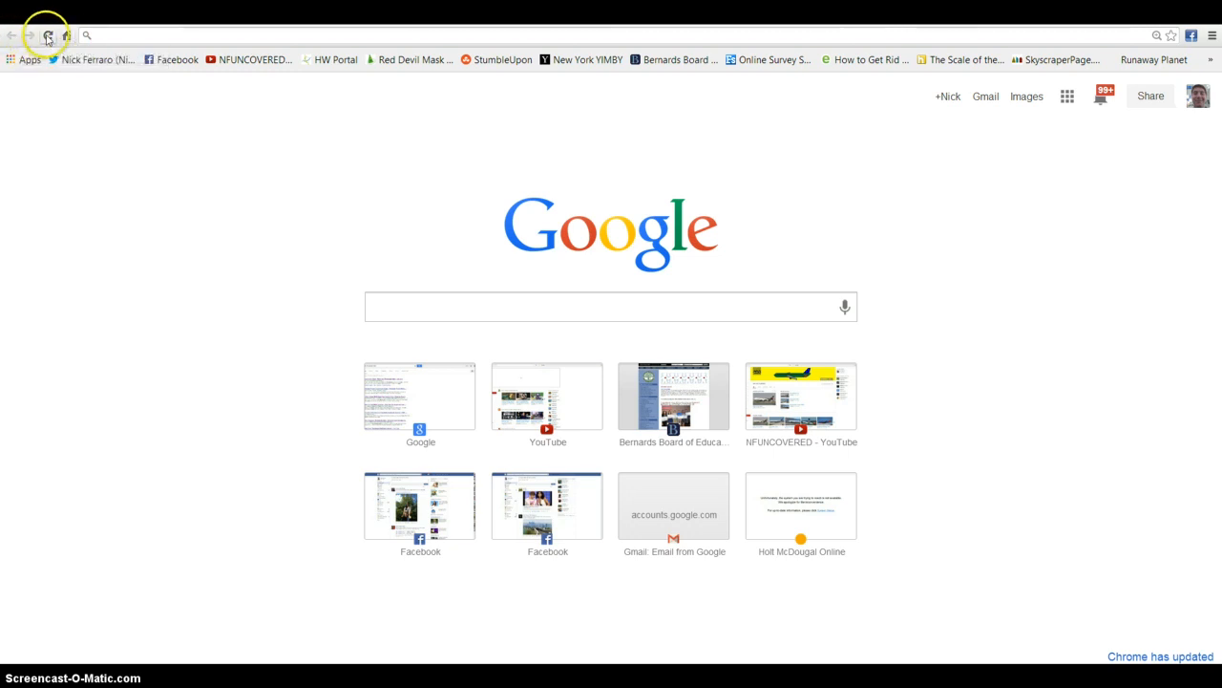
mouse_move(48, 36)
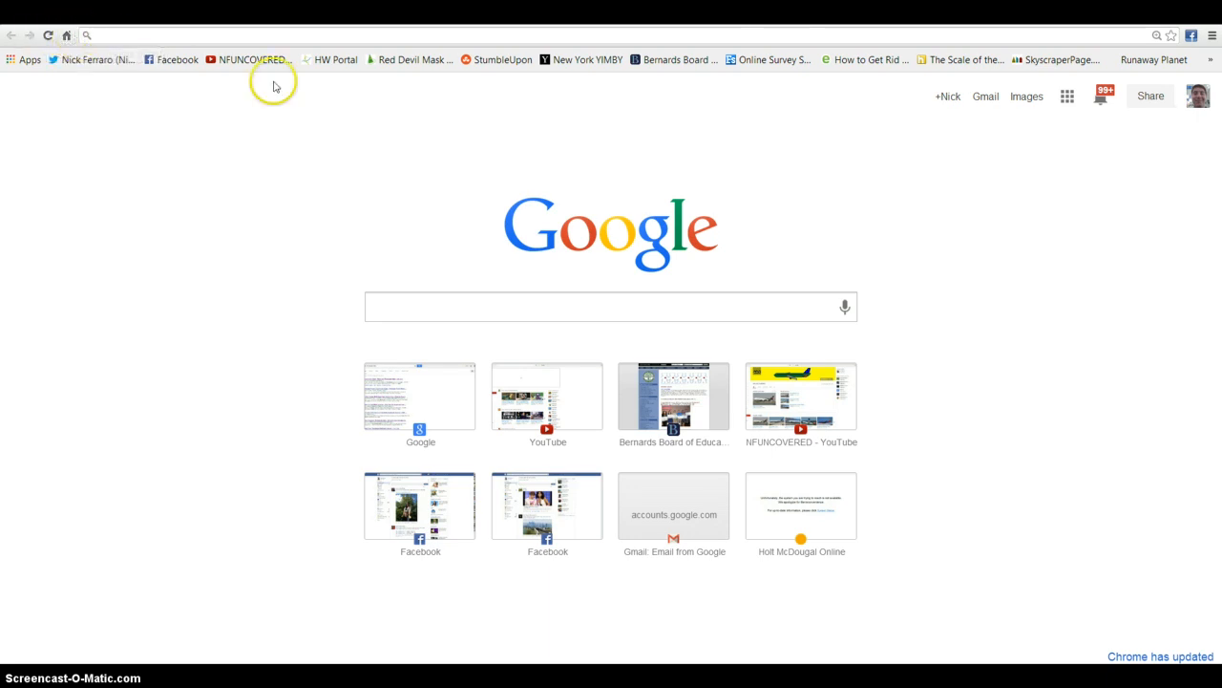
mouse_move(659, 226)
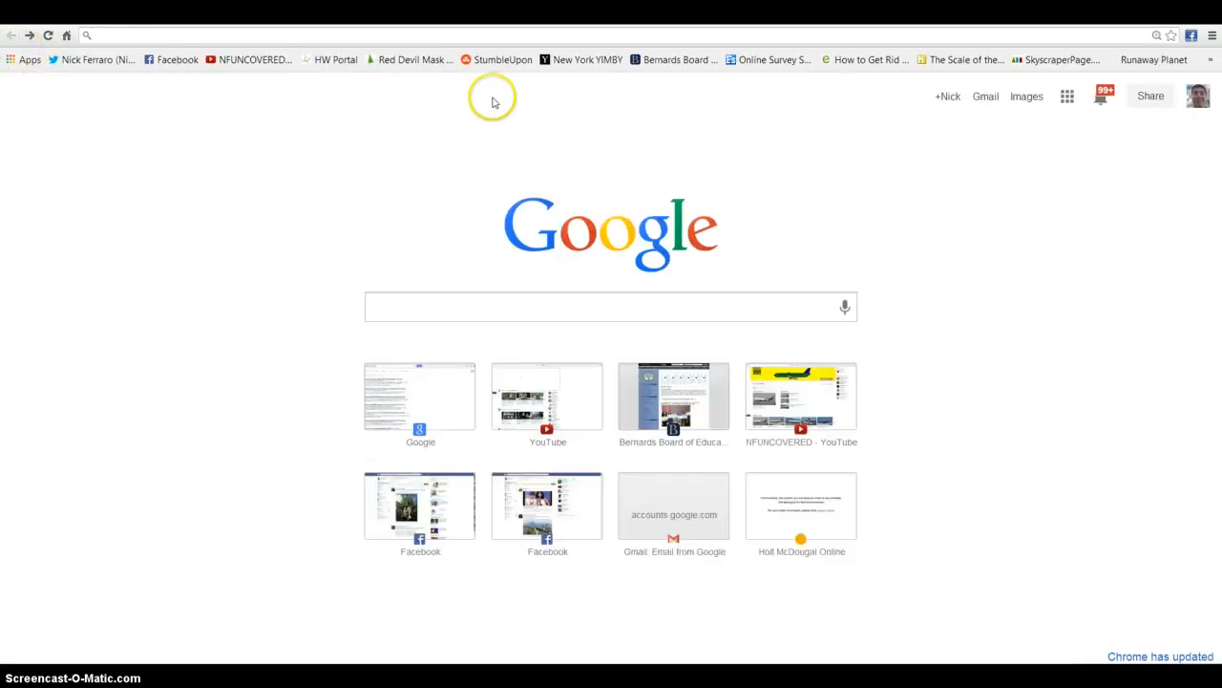
- Reach the Chrome settings page via the browser's main menu
left_click(66, 34)
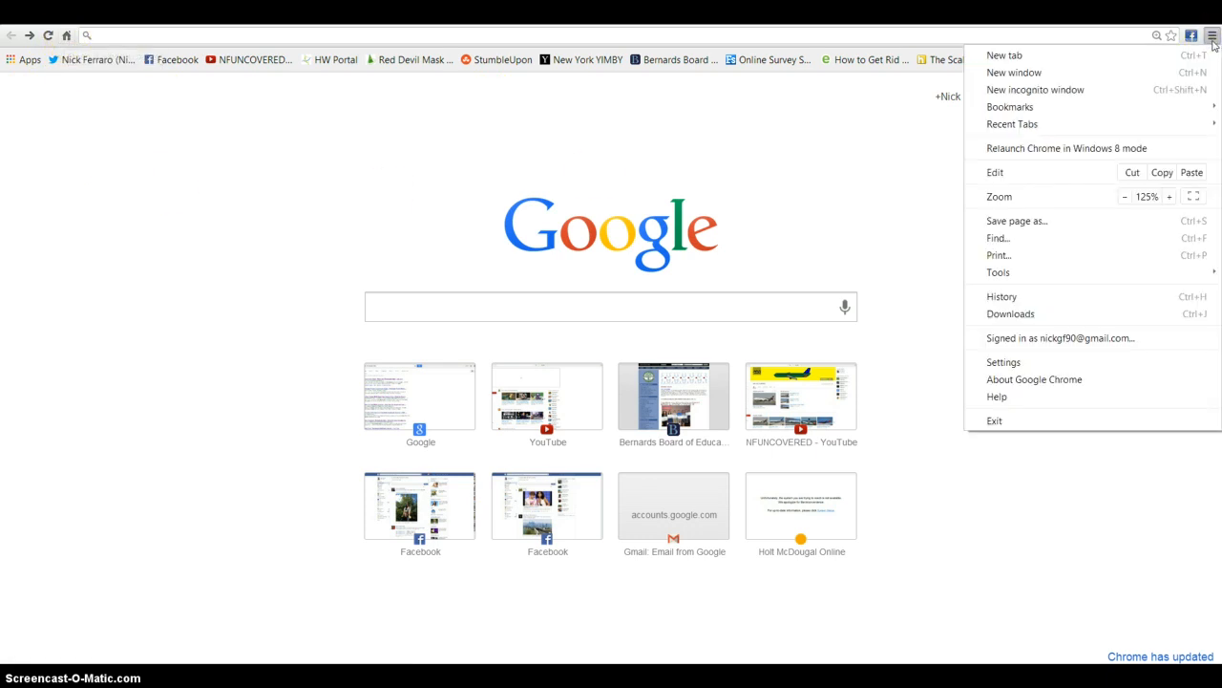
mouse_move(1165, 149)
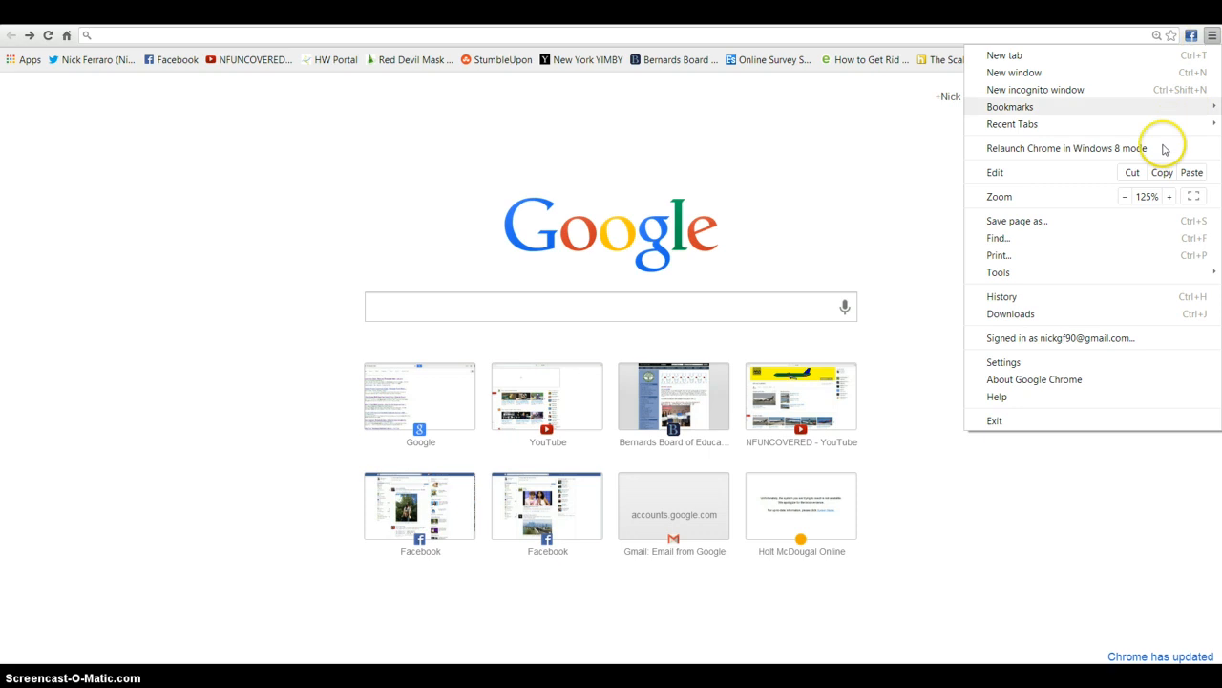
left_click(1005, 363)
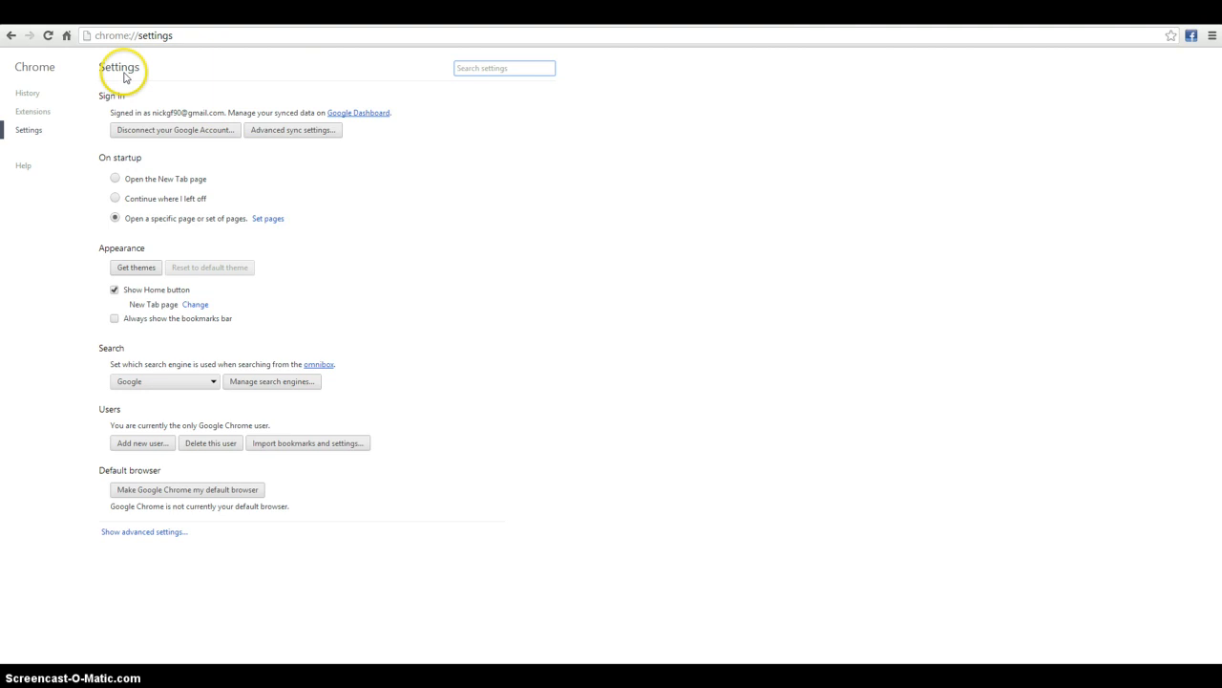
mouse_move(122, 252)
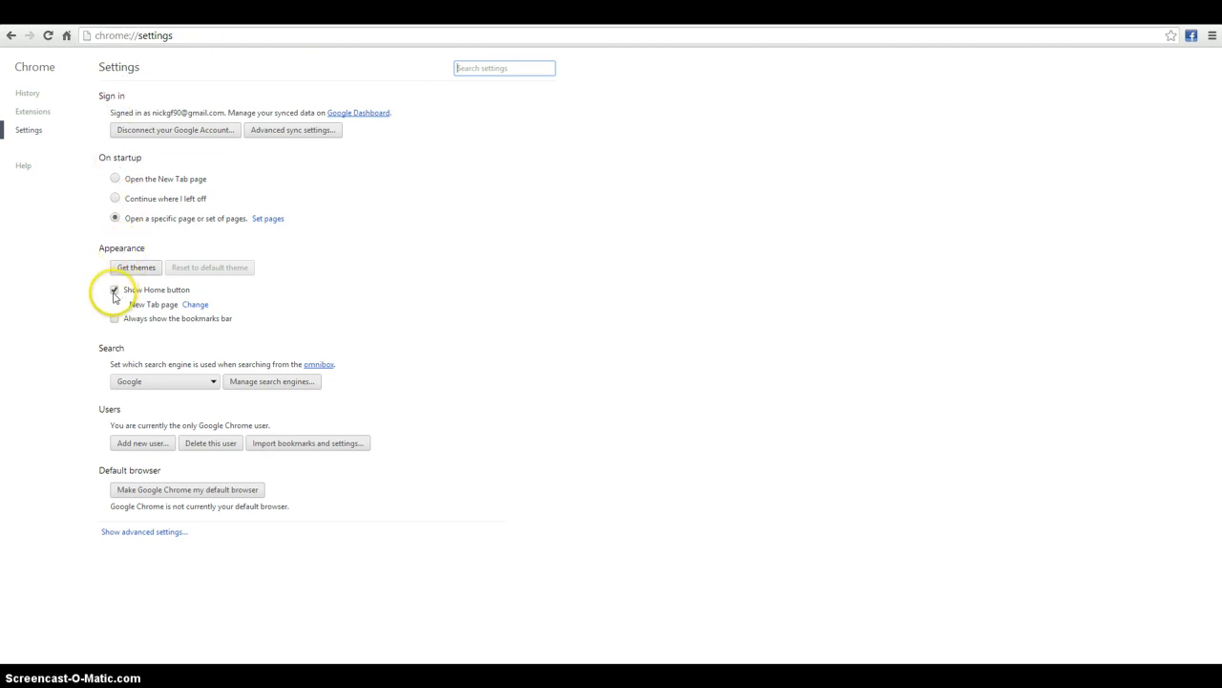
- Toggle Show Home button off and back on, leaving it enabled, then return to the start page
left_click(114, 291)
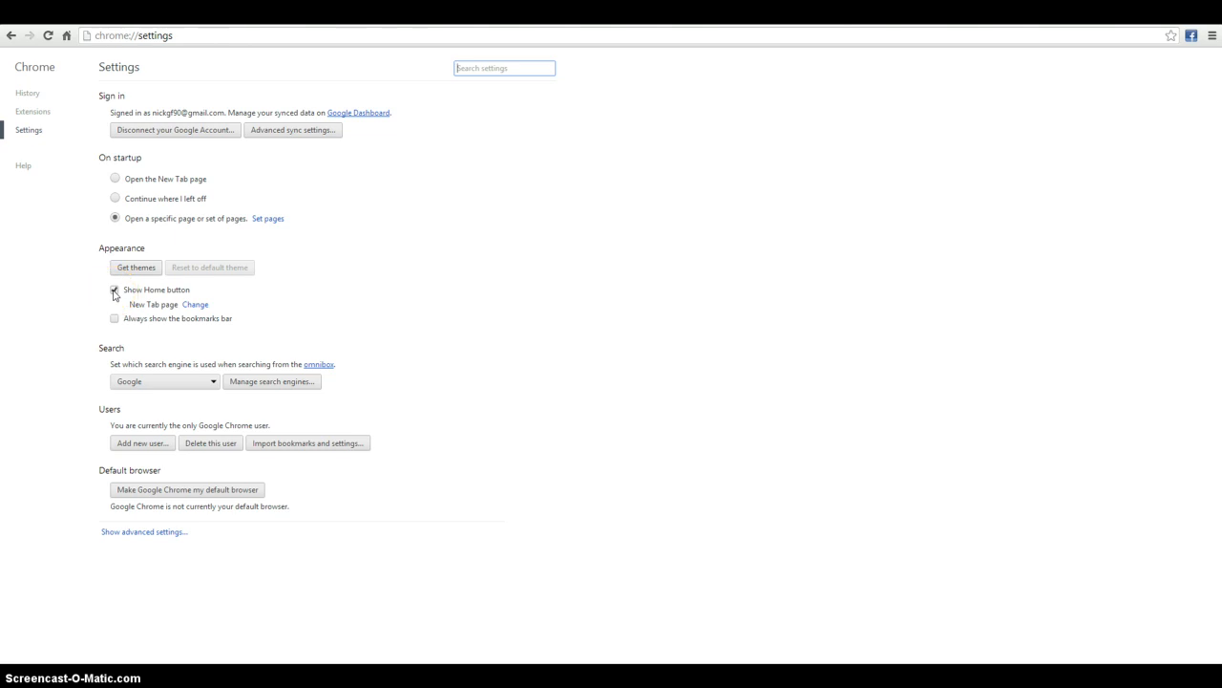
left_click(114, 290)
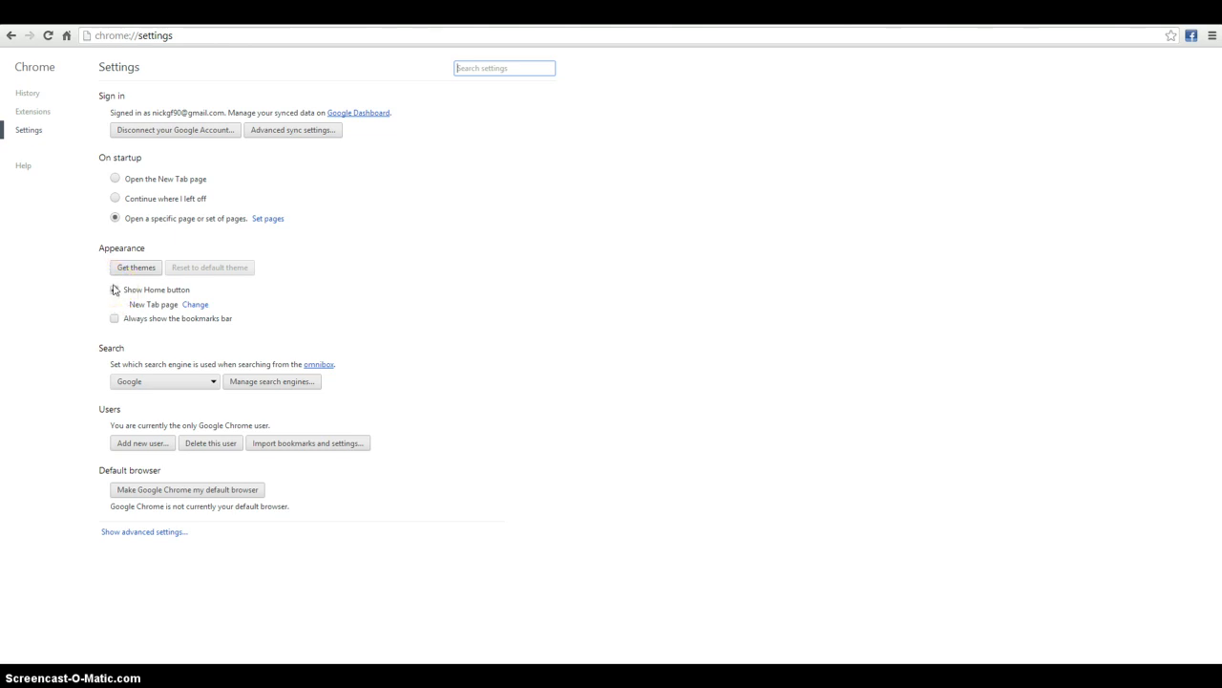
left_click(114, 290)
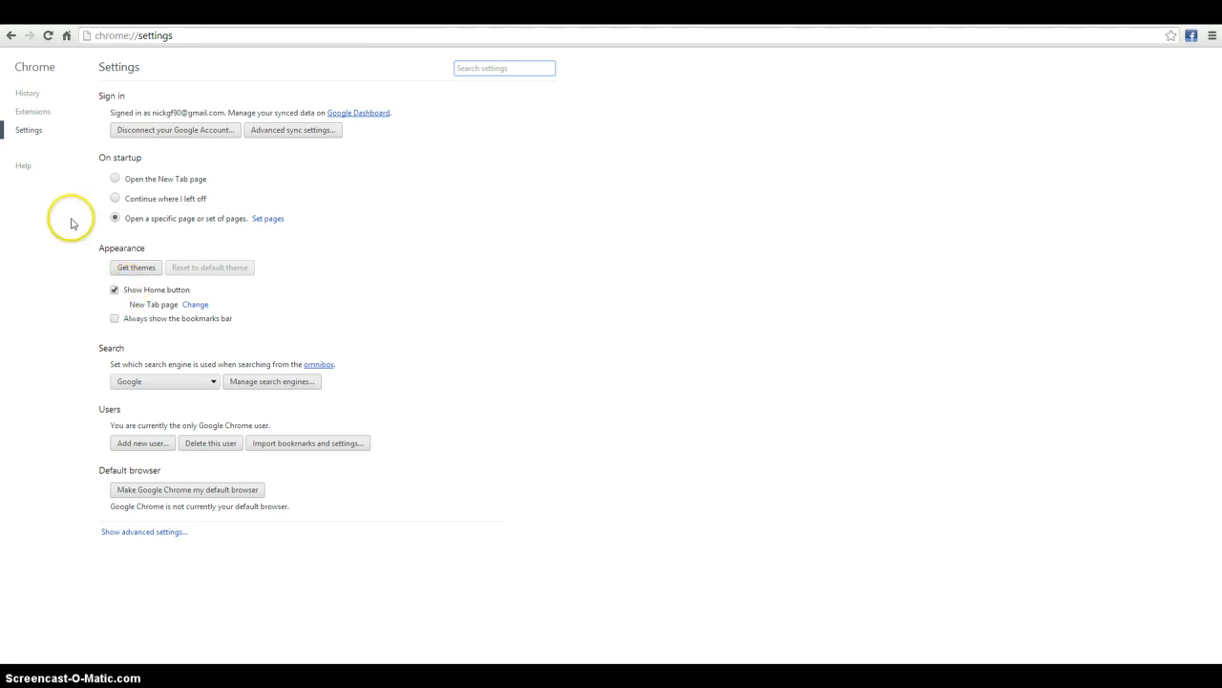
left_click(12, 34)
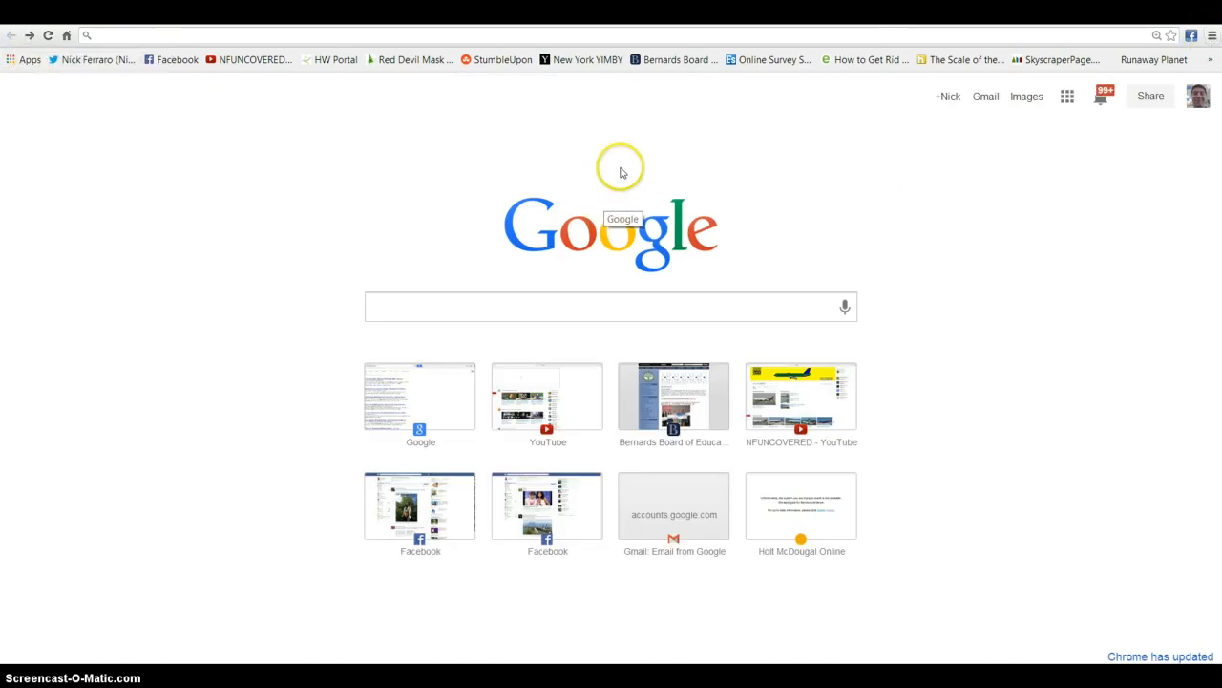
mouse_move(64, 34)
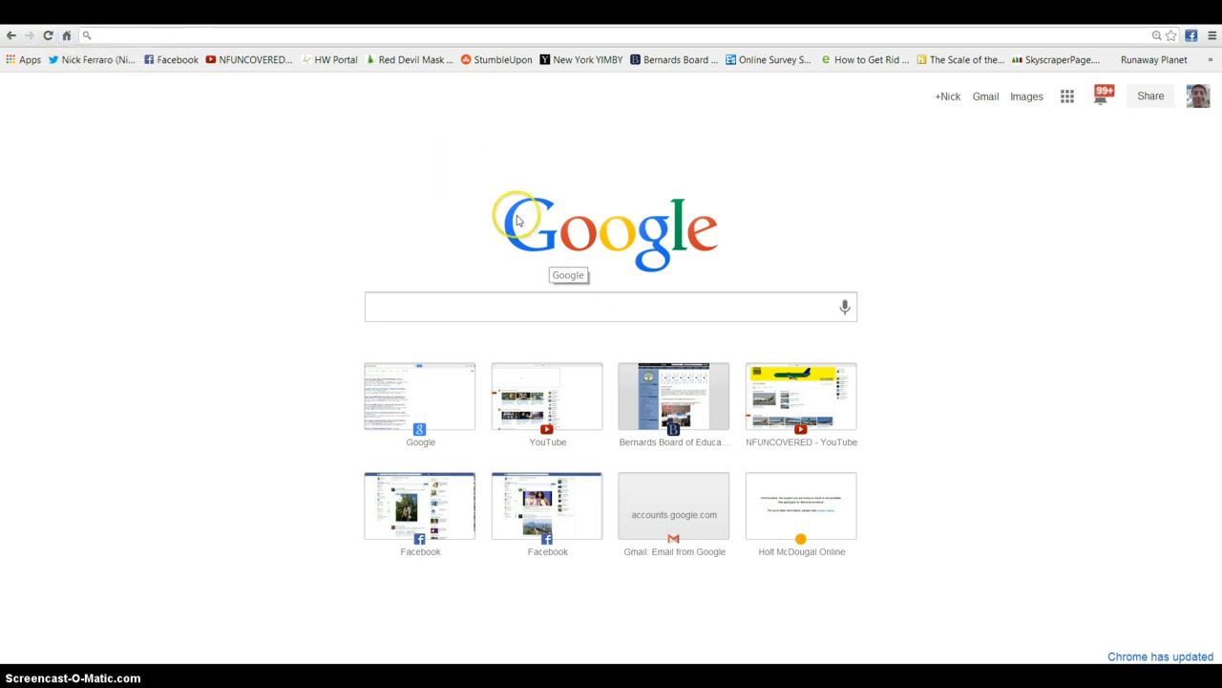
mouse_move(1212, 36)
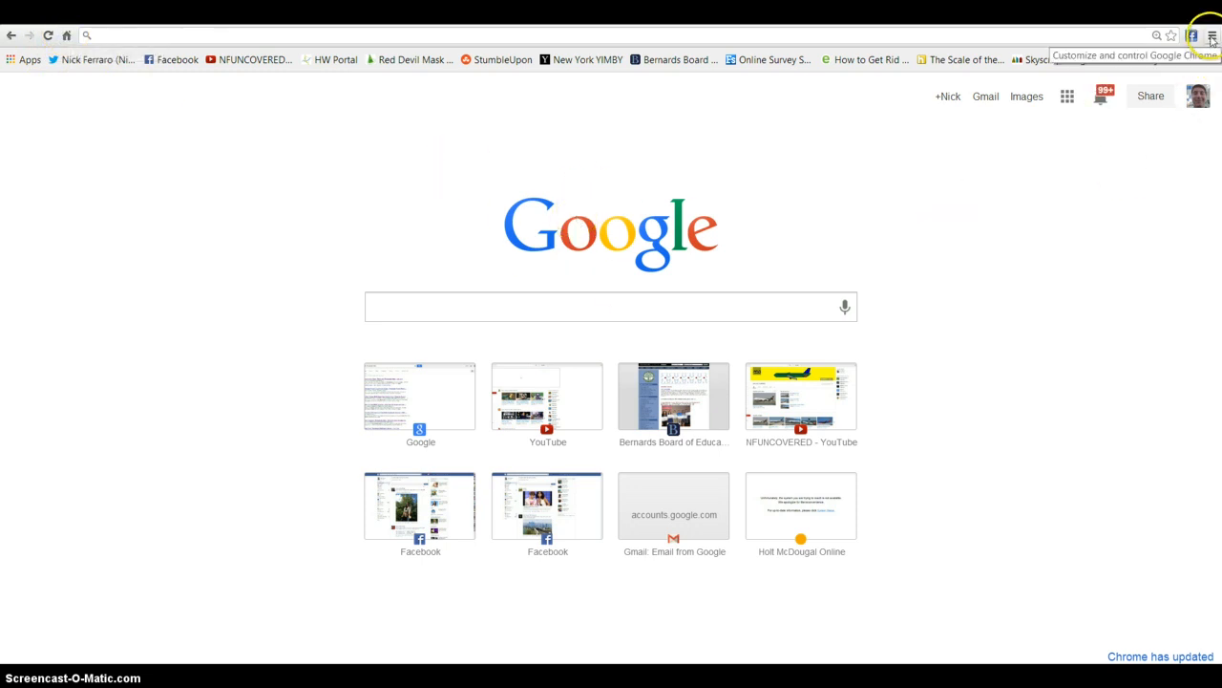
- Reopen Chrome settings from the menu and view the Show Home button option, still enabled
left_click(1211, 34)
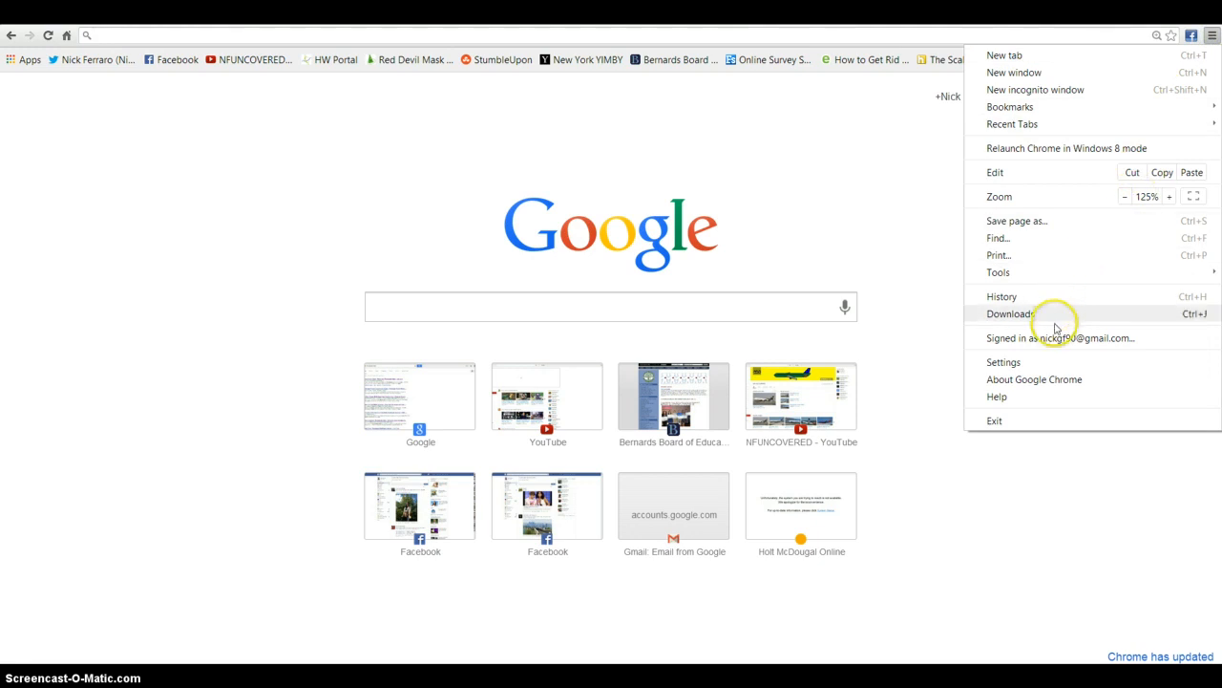
left_click(1004, 363)
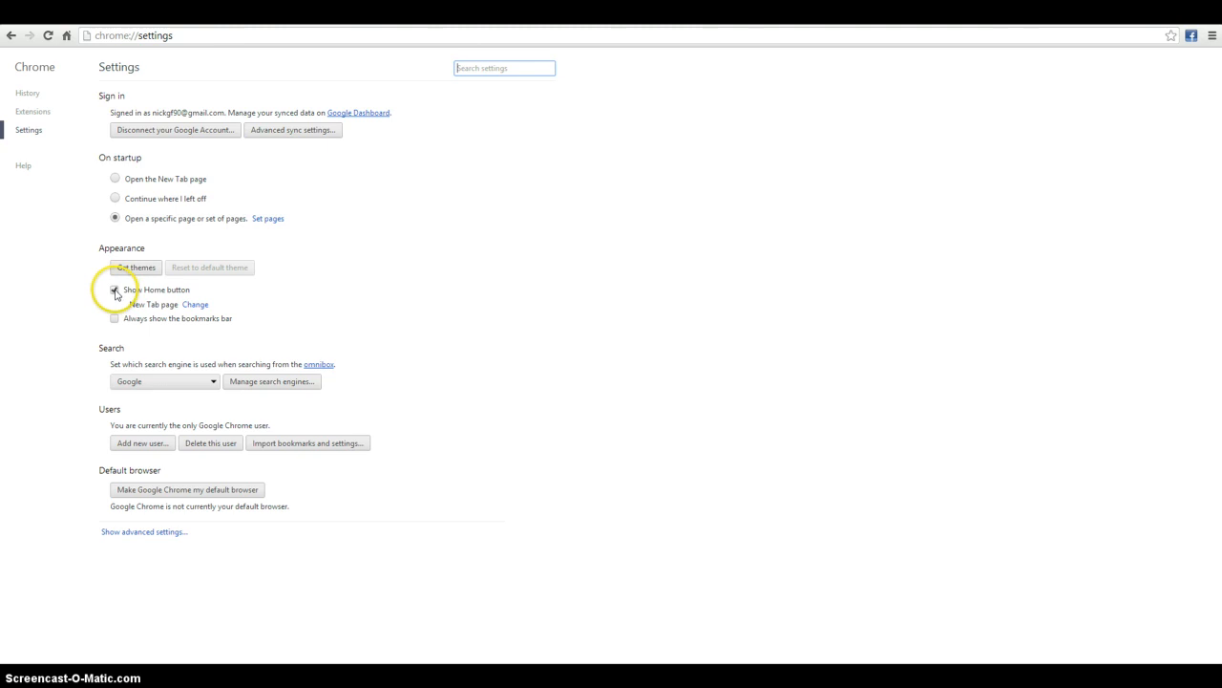
left_click(114, 291)
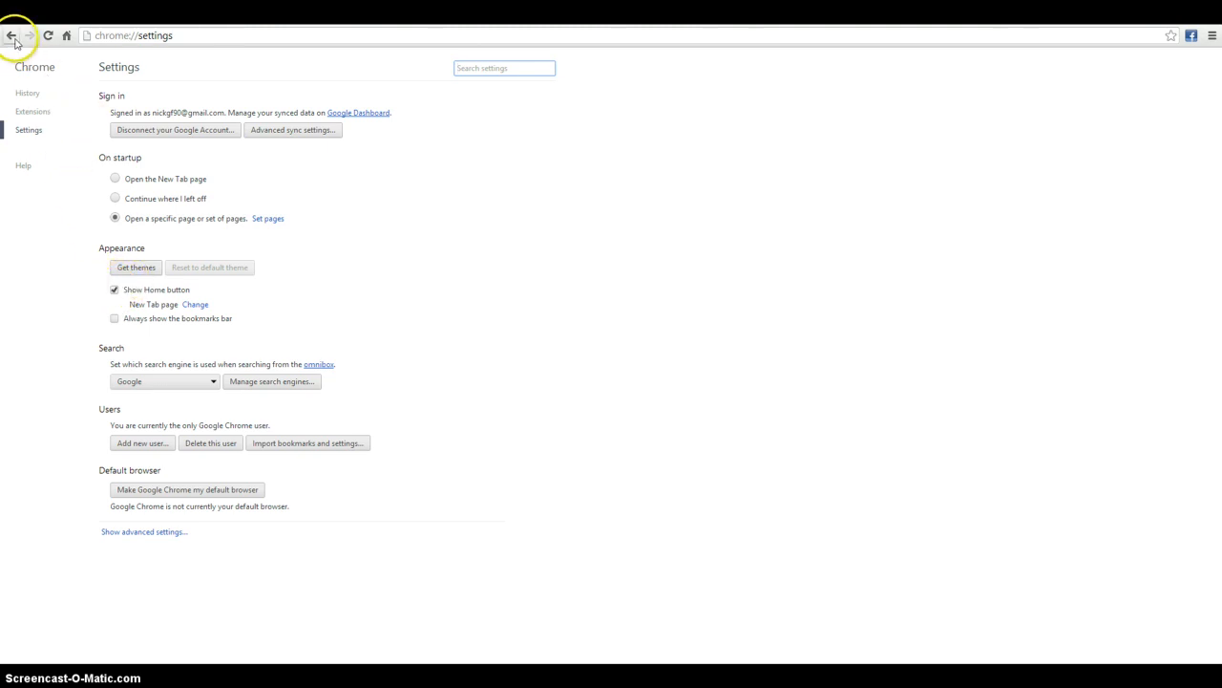
- Visit the NFUNCOVERED YouTube channel from the bookmark, then jump home to the Google start page
left_click(11, 35)
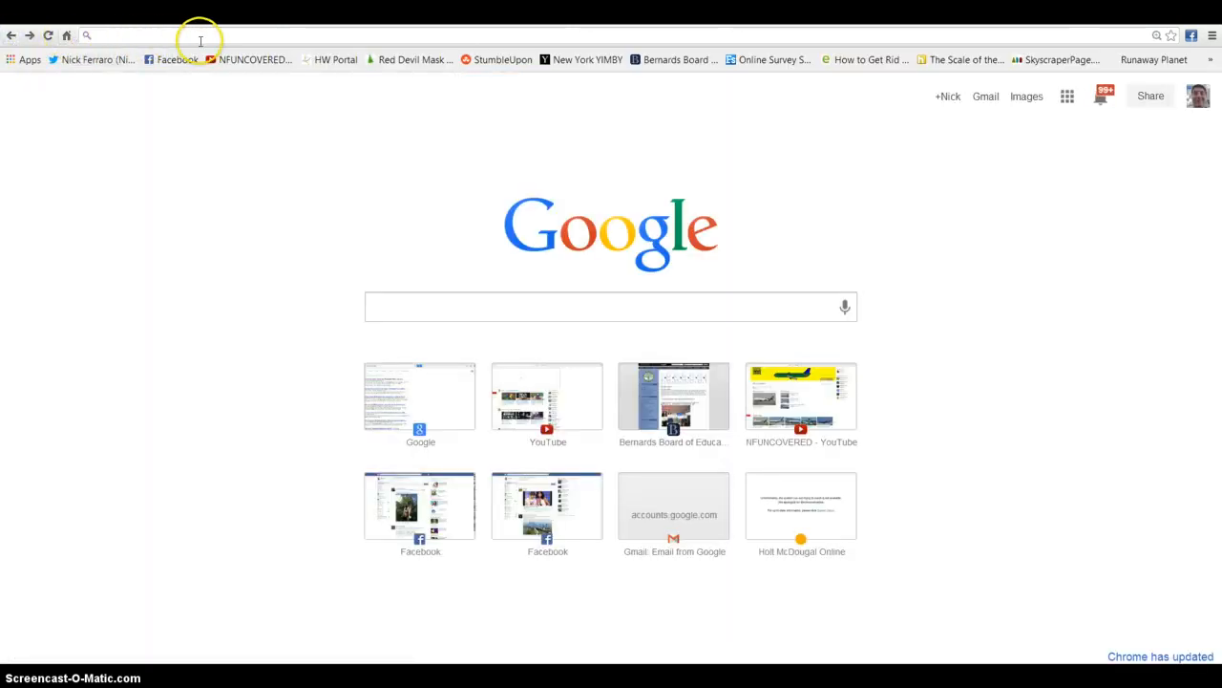
left_click(256, 59)
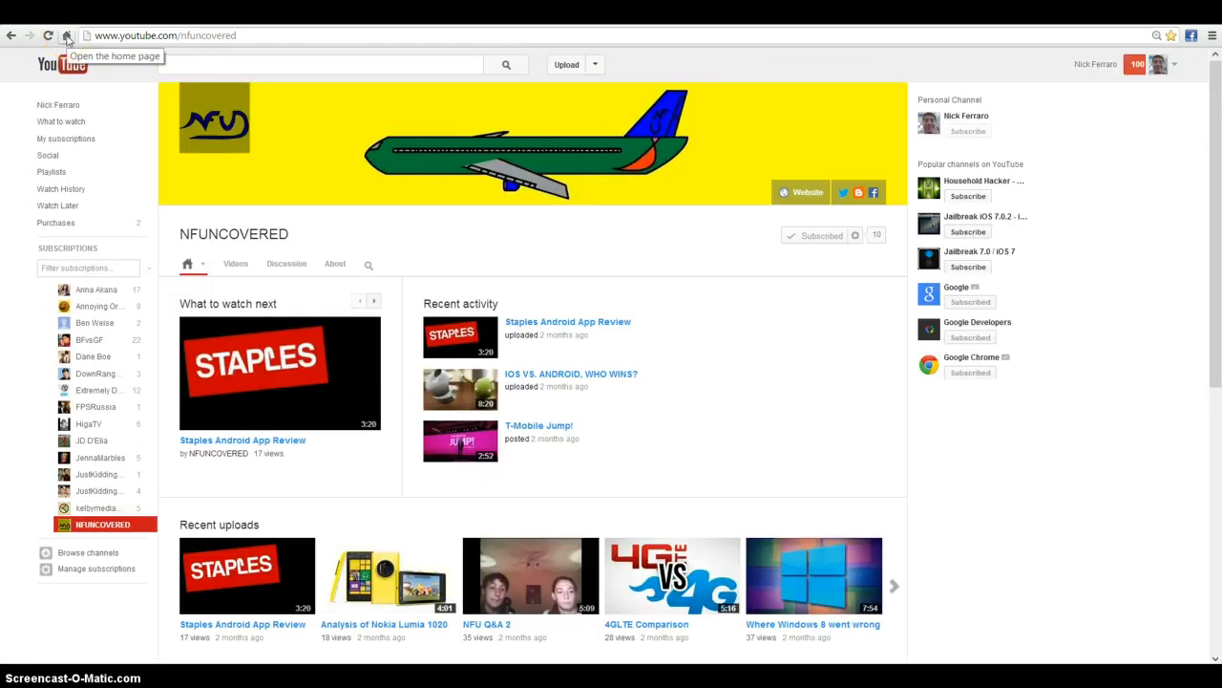
left_click(67, 34)
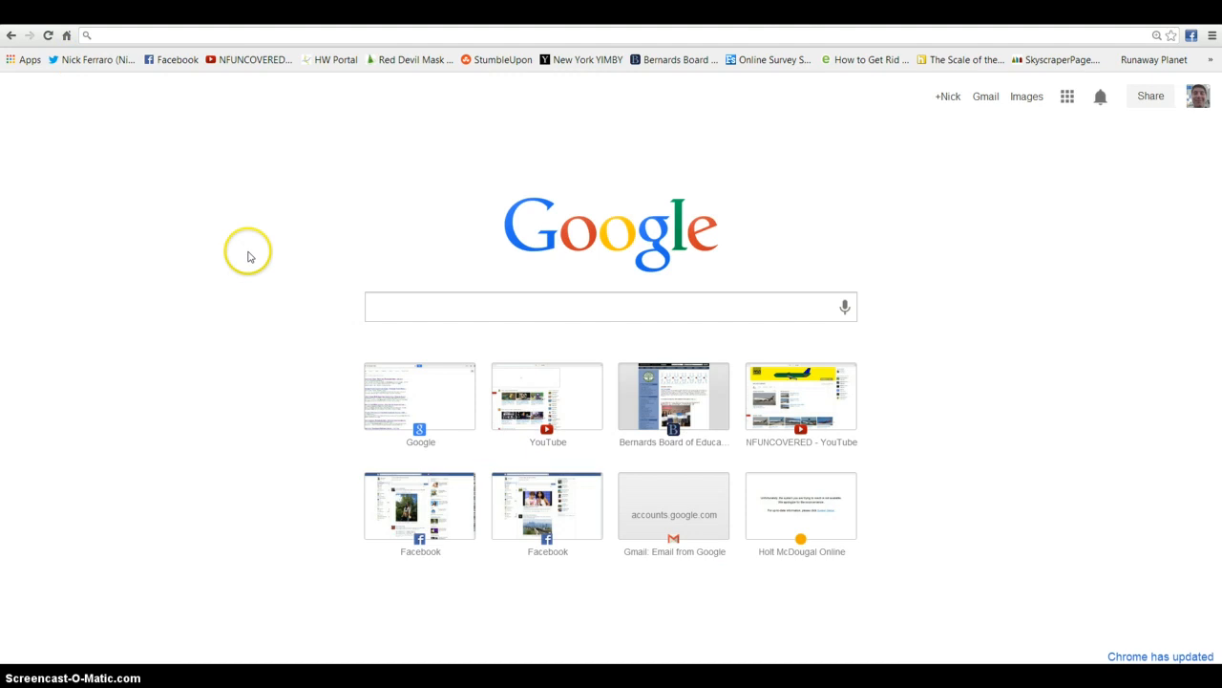